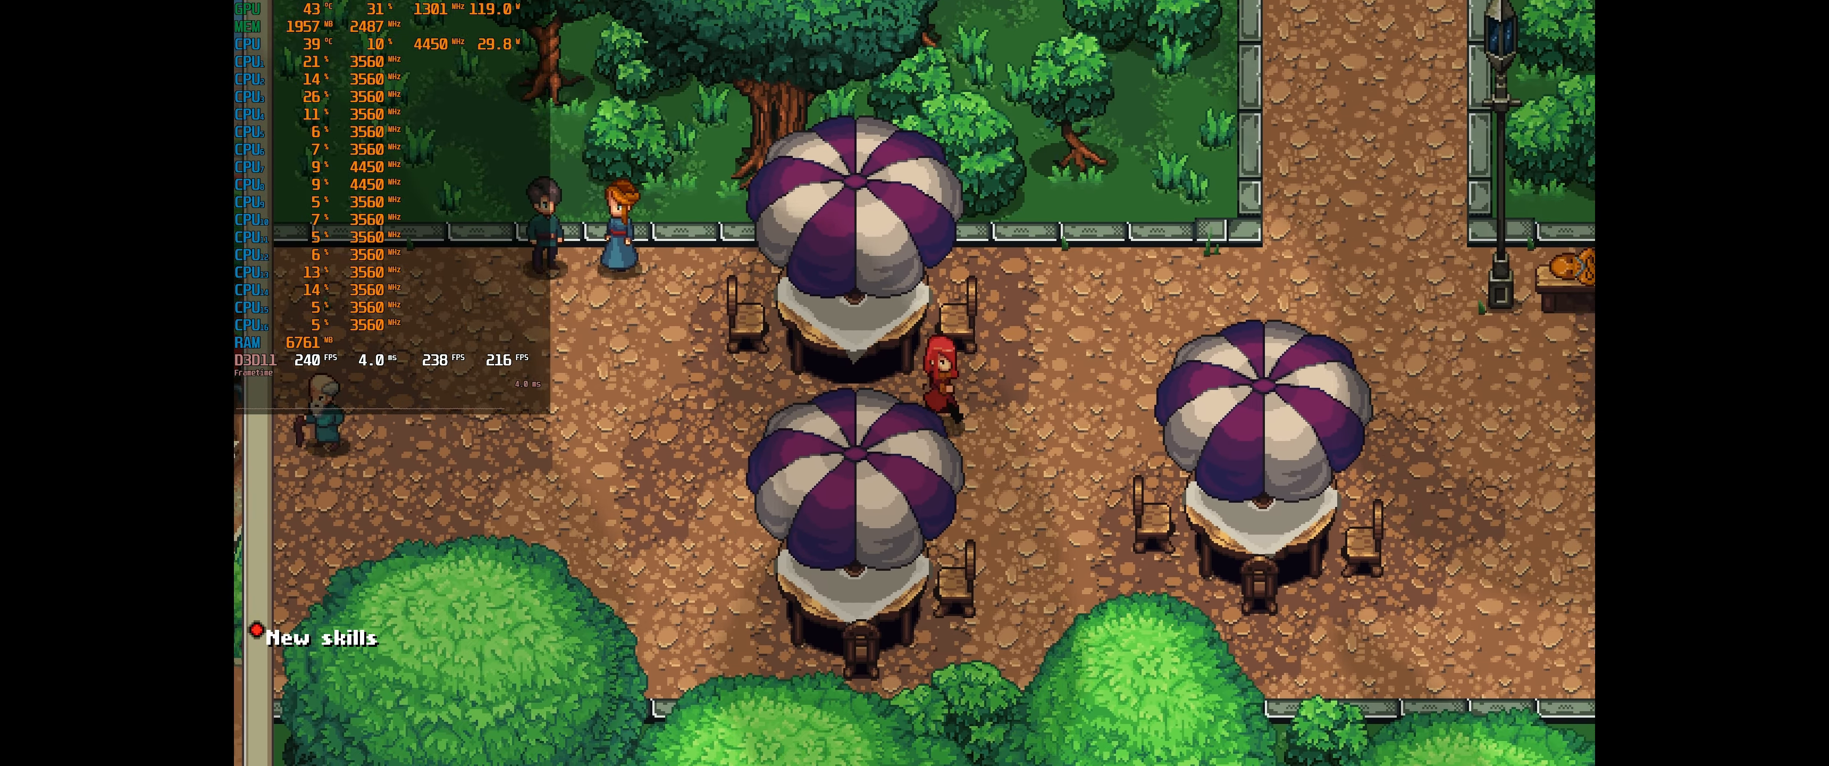
# Walk Sienna out of the umbrella café plaza to the building beside the stone staircase
pyautogui.scroll(-3)
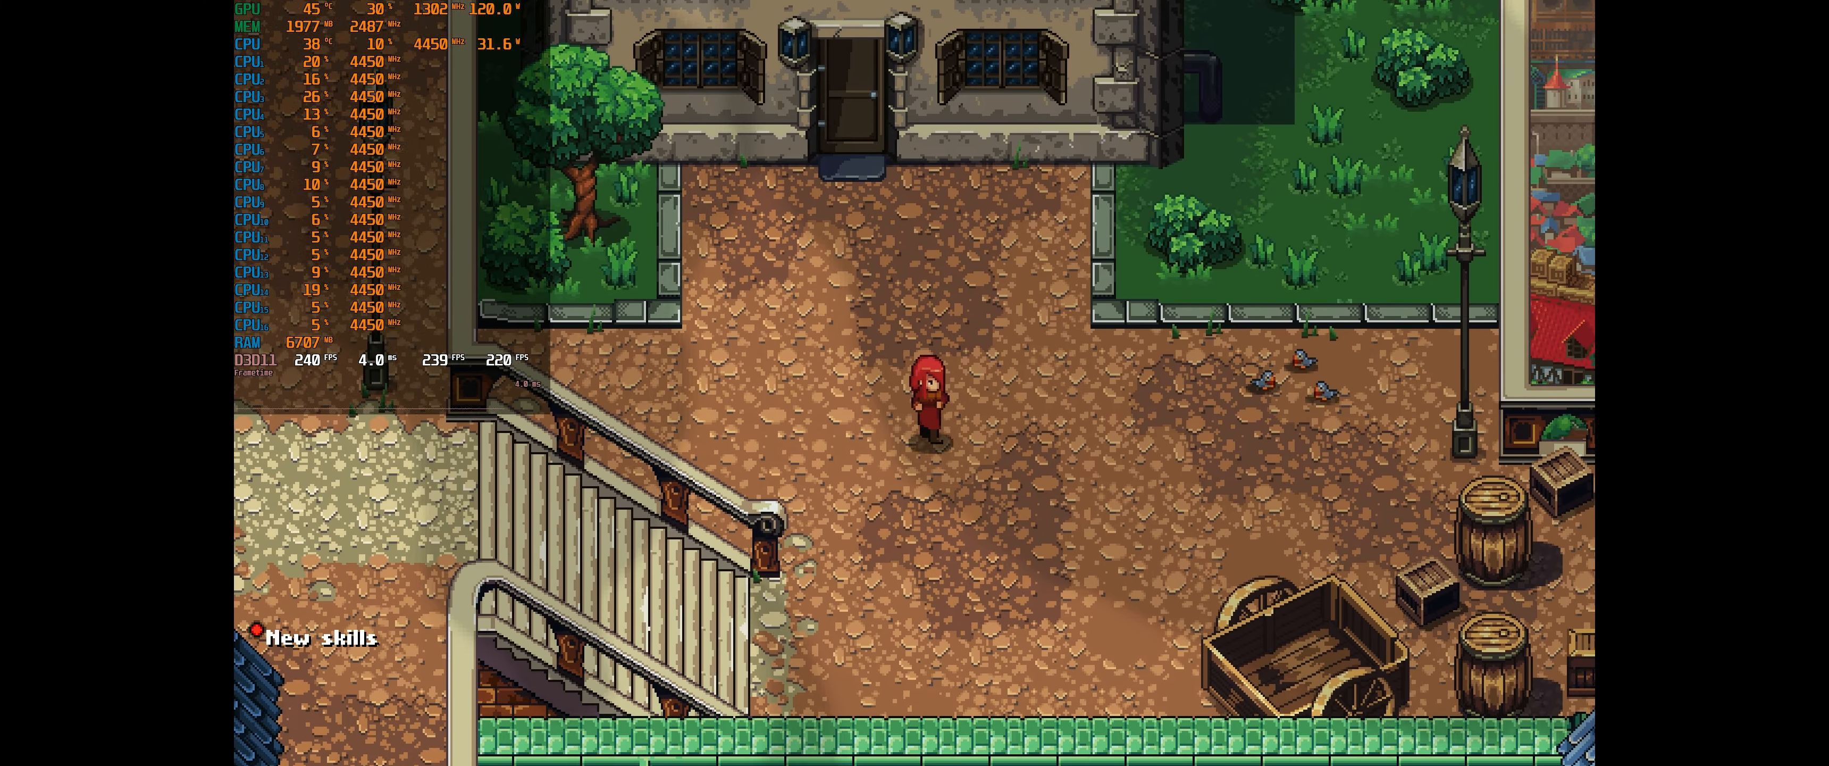
# Enter the house and bring Sienna to the fireplace beside the dining table
pyautogui.press('s')
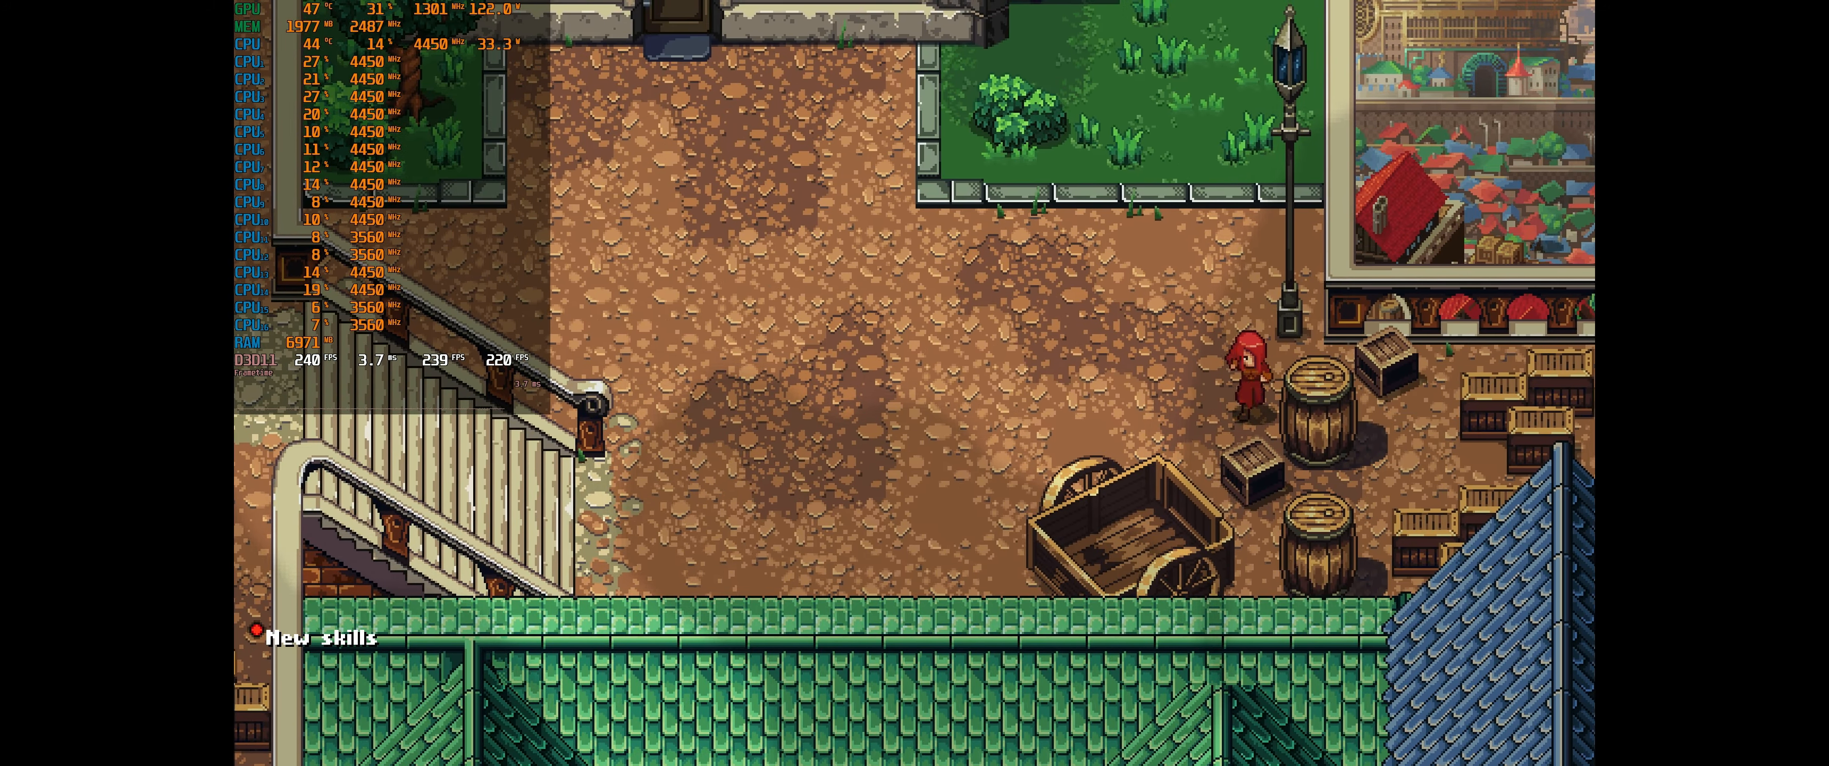
pyautogui.scroll(3)
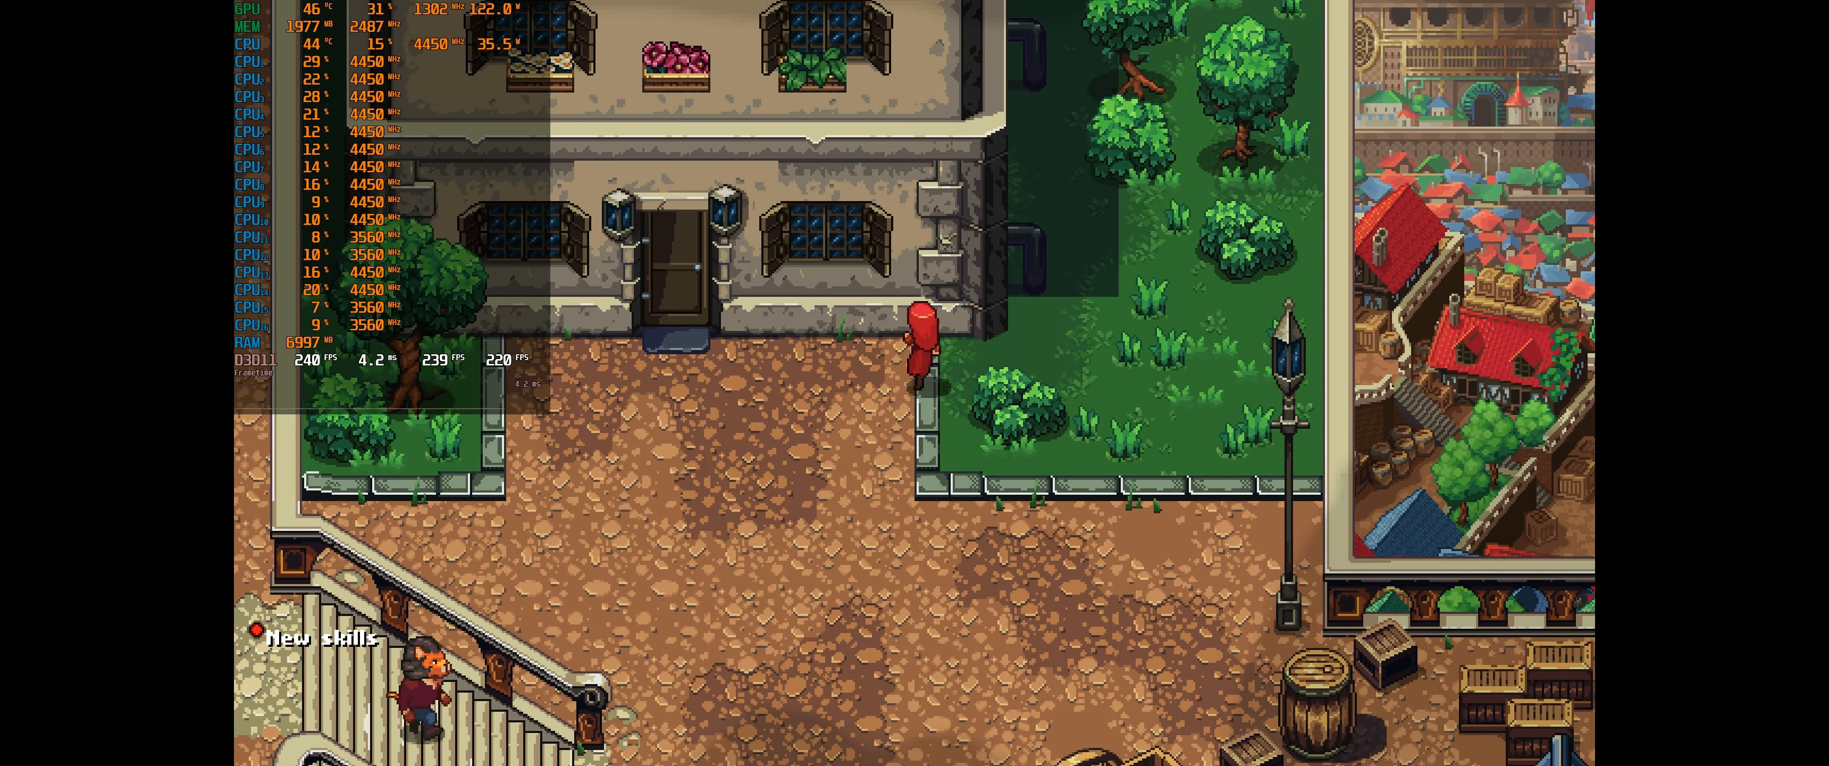
pyautogui.scroll(-3)
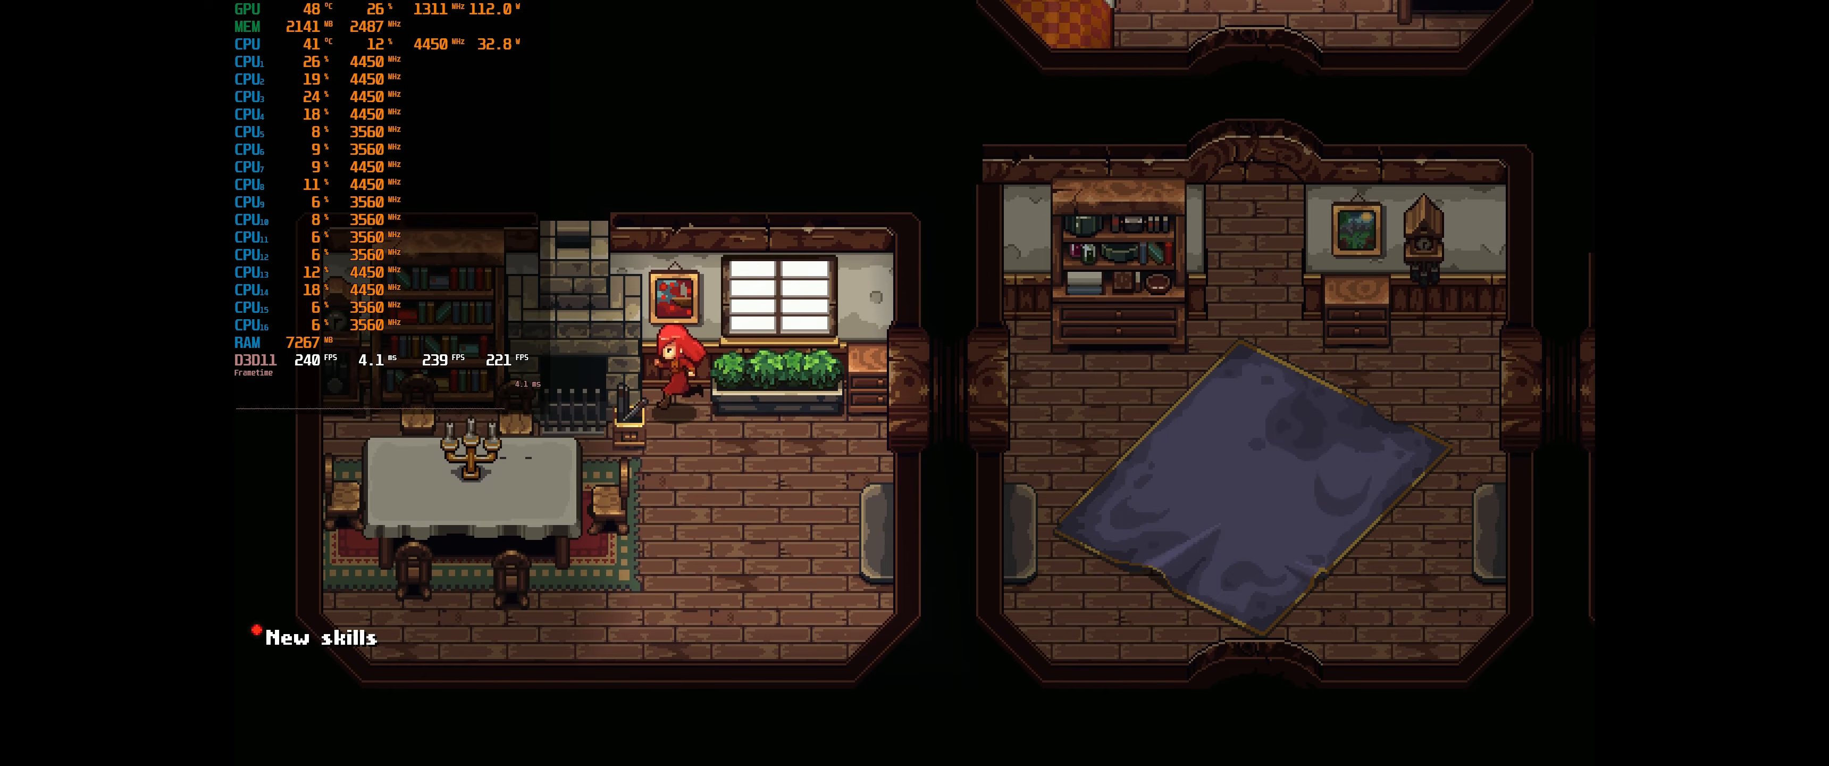
# Reach the stove in the green-roofed building and examine the cooking food
pyautogui.hscroll(3)
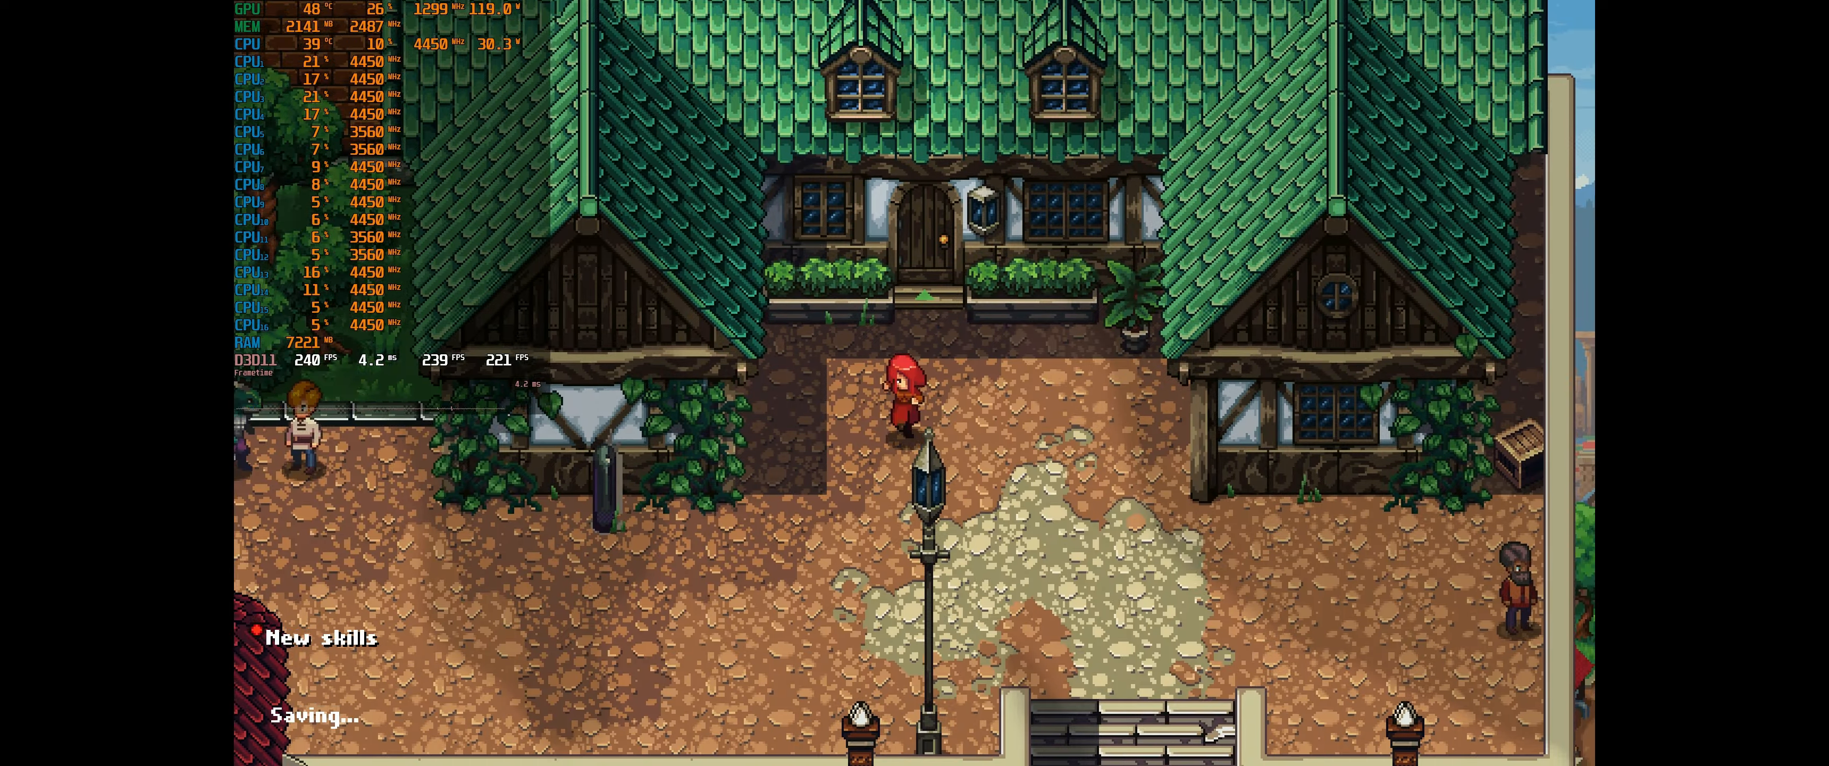
pyautogui.scroll(-3)
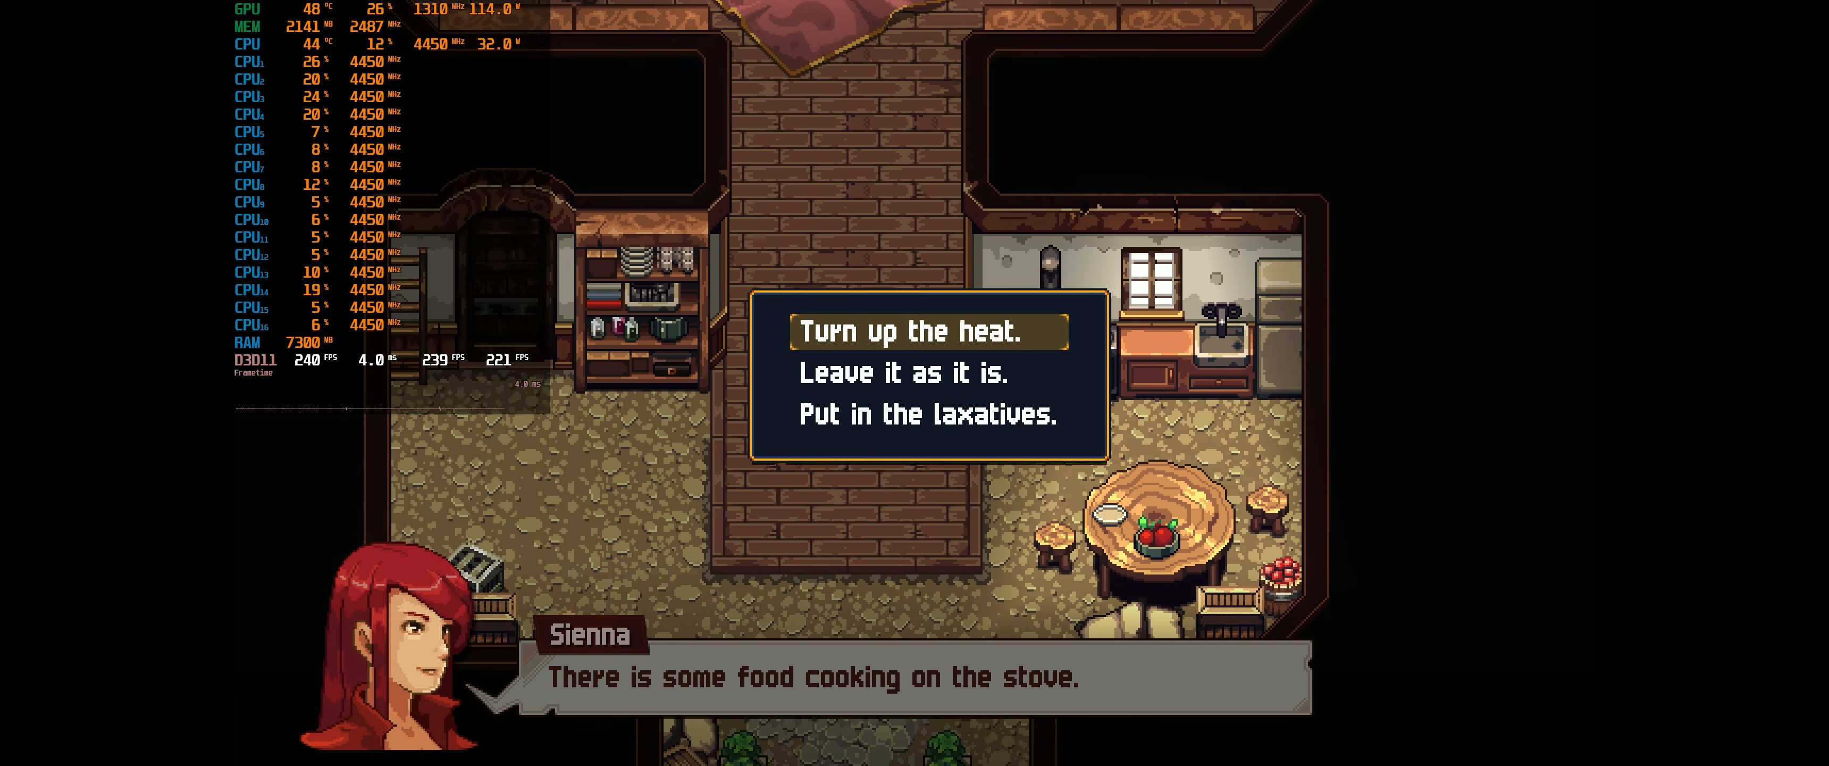
pyautogui.click(927, 332)
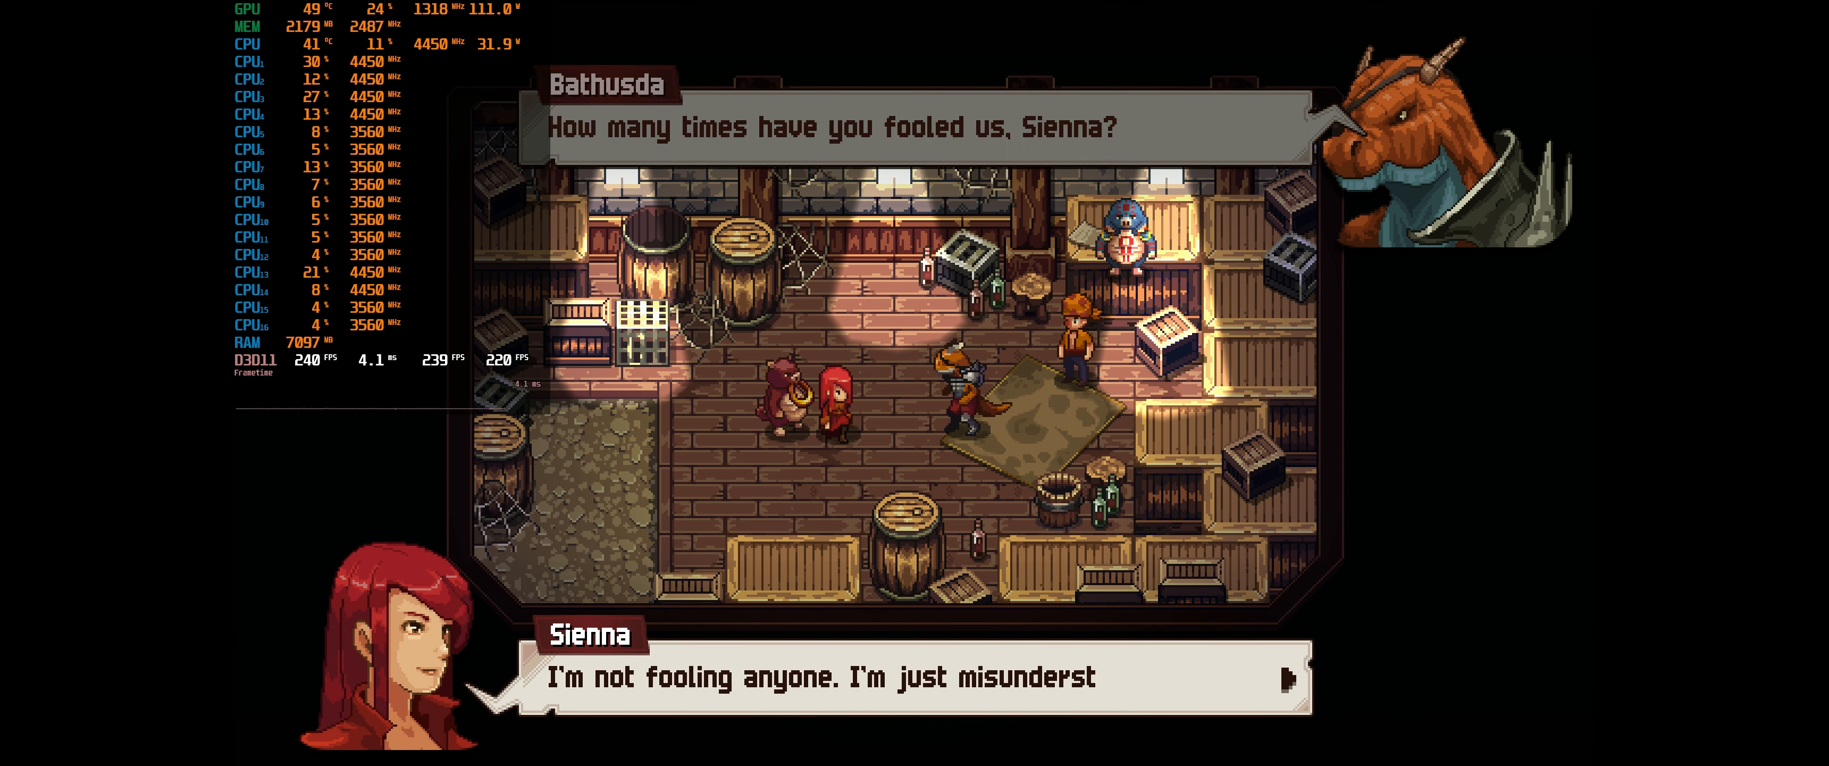
# Advance the captors' dialogue as Prok and Galfried urge killing Sienna and Bathusda objects
pyautogui.click(910, 678)
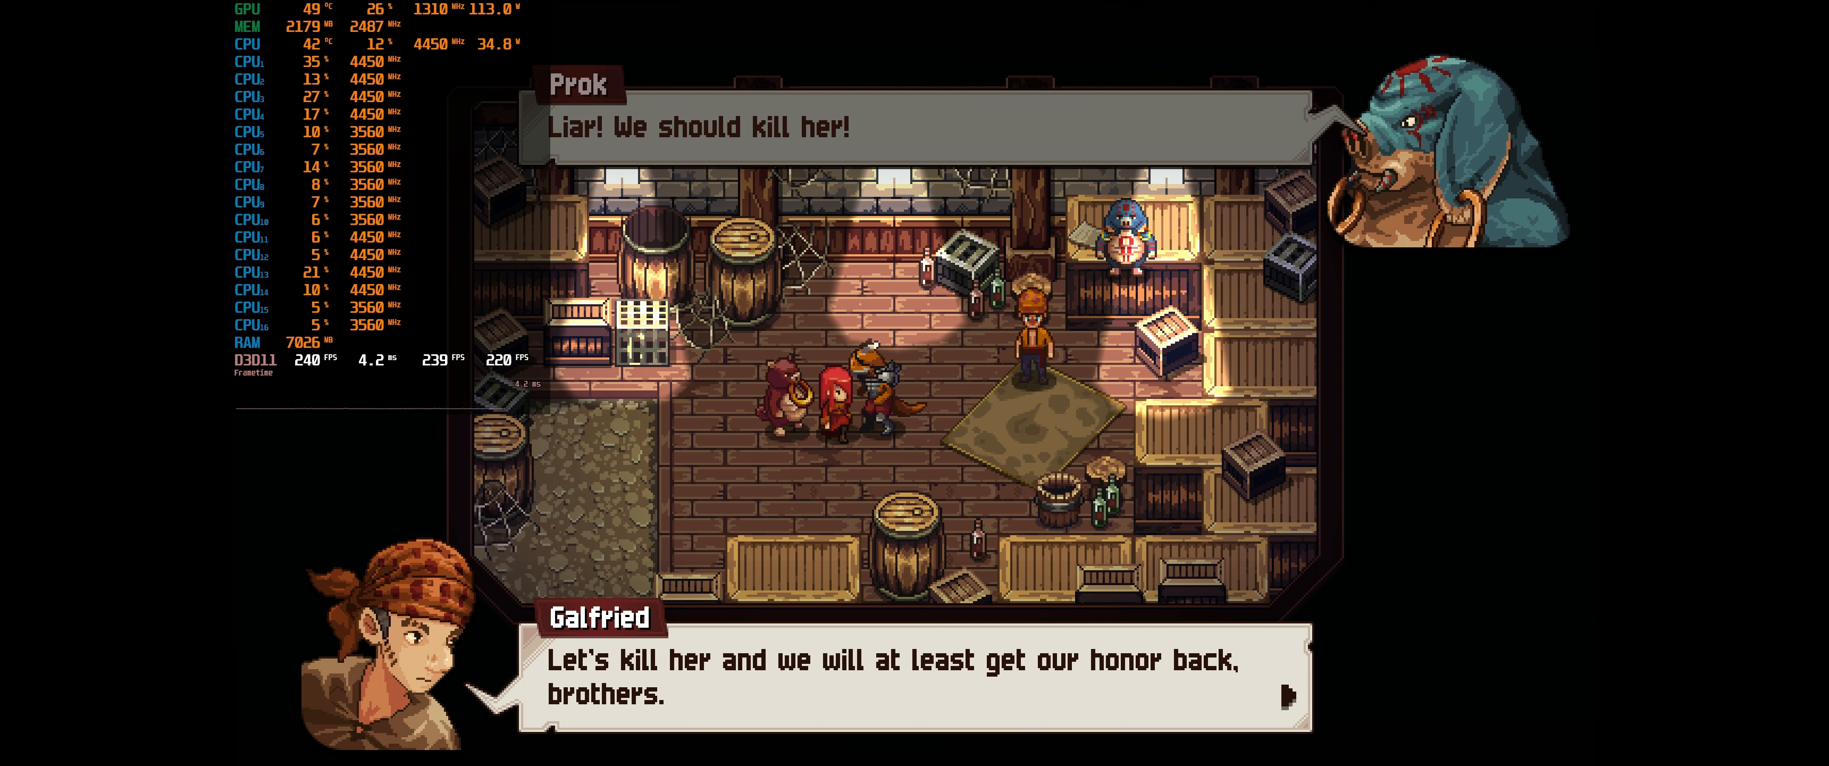
pyautogui.click(910, 672)
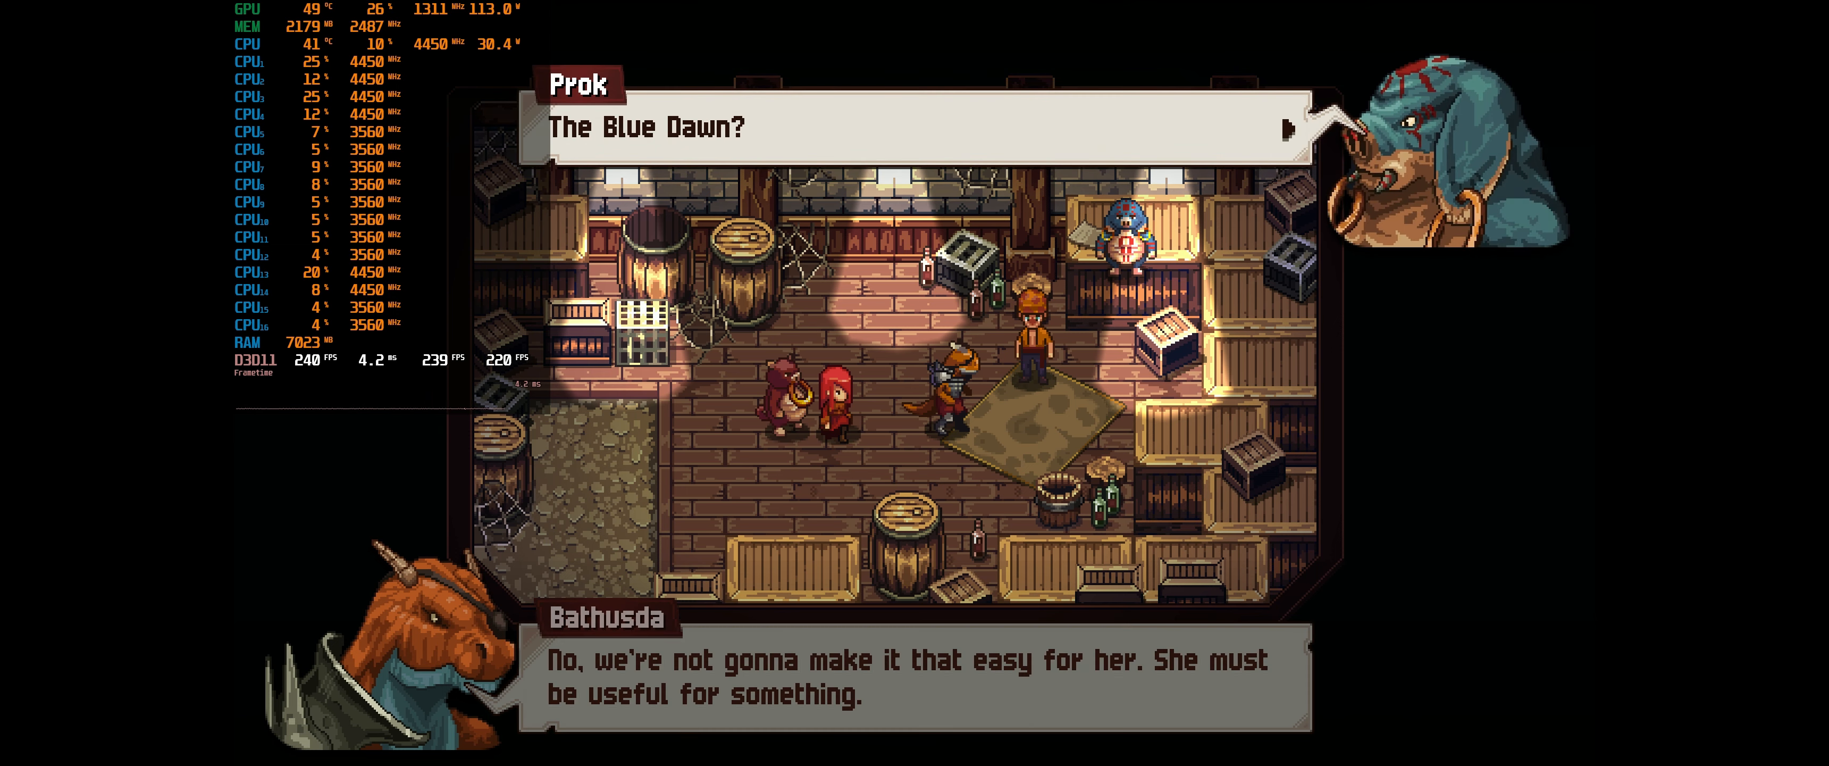
pyautogui.click(911, 678)
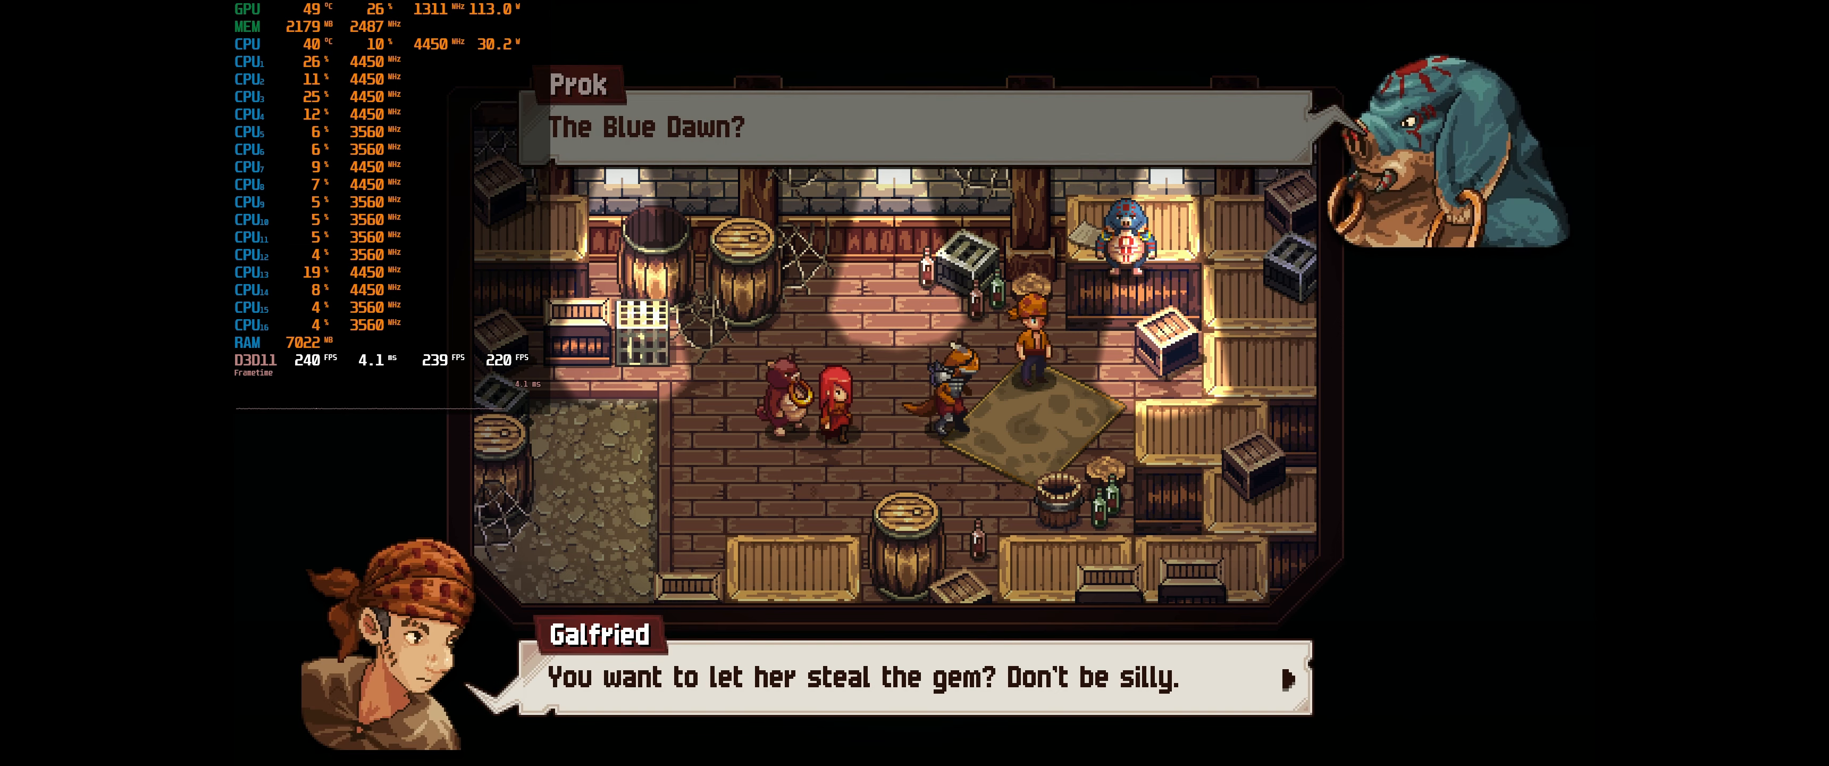